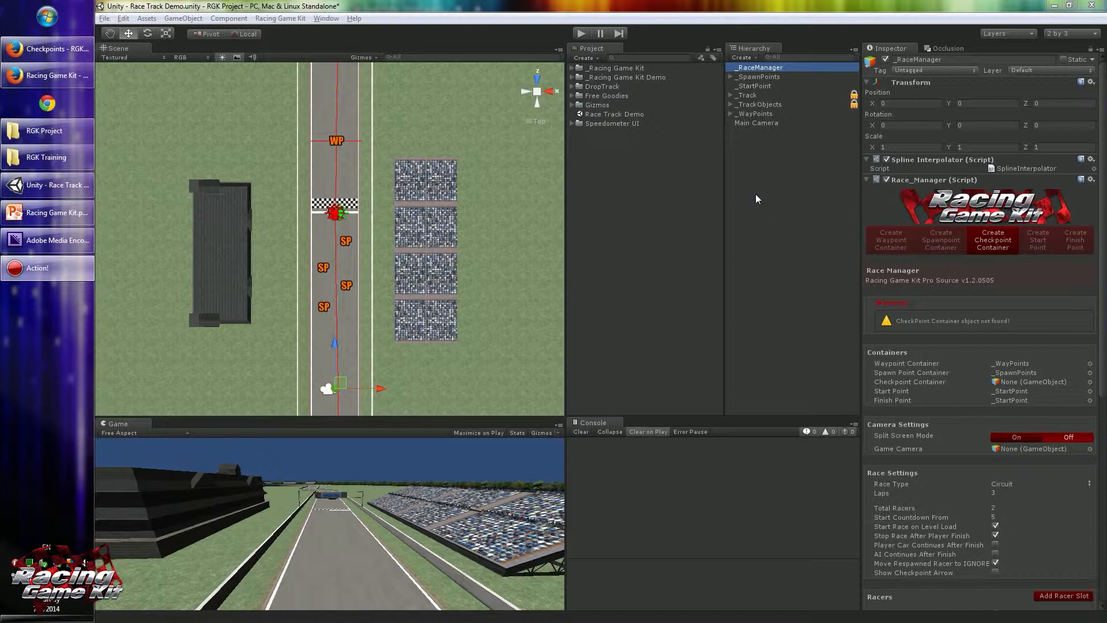
pyautogui.moveTo(667, 247)
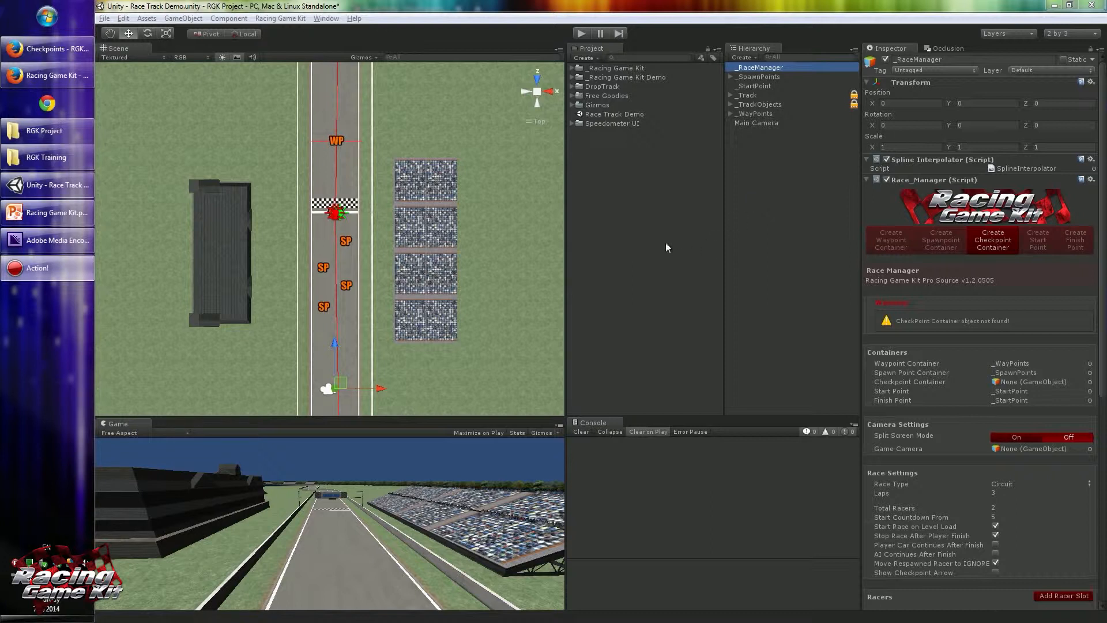
pyautogui.moveTo(621, 168)
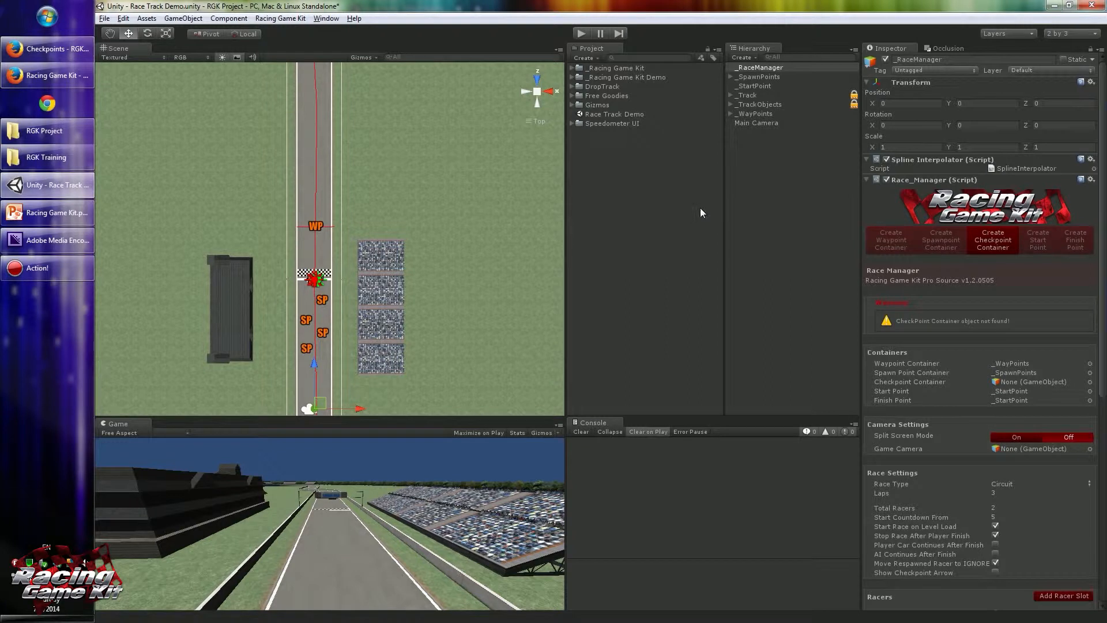
# Create the _CheckPoints container from the Race Manager and bring the curved section into view.
pyautogui.click(279, 17)
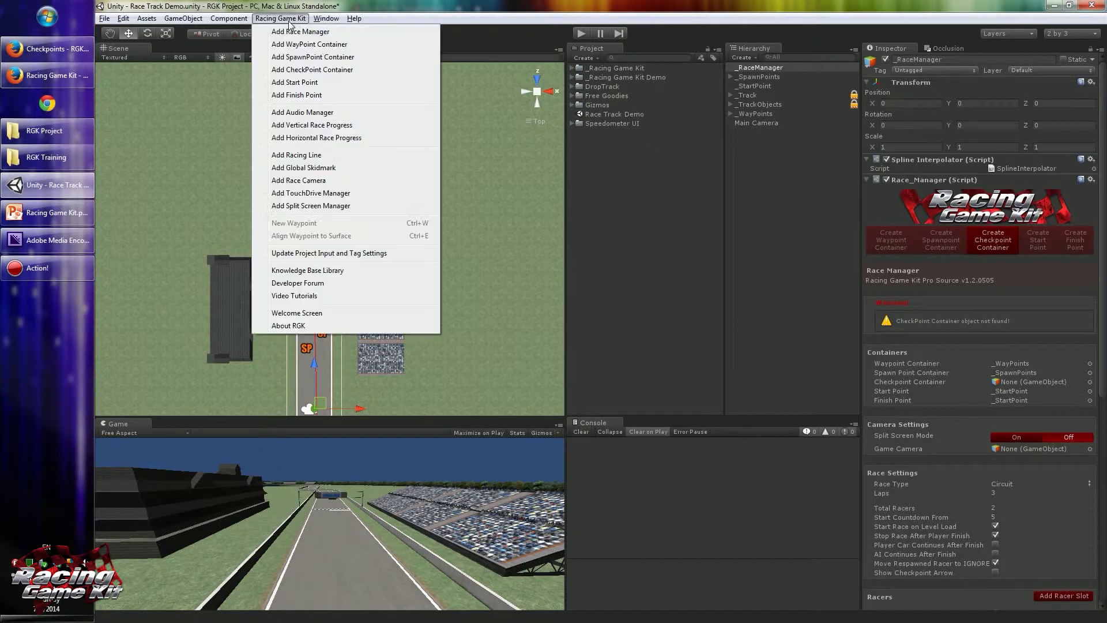
pyautogui.moveTo(313, 69)
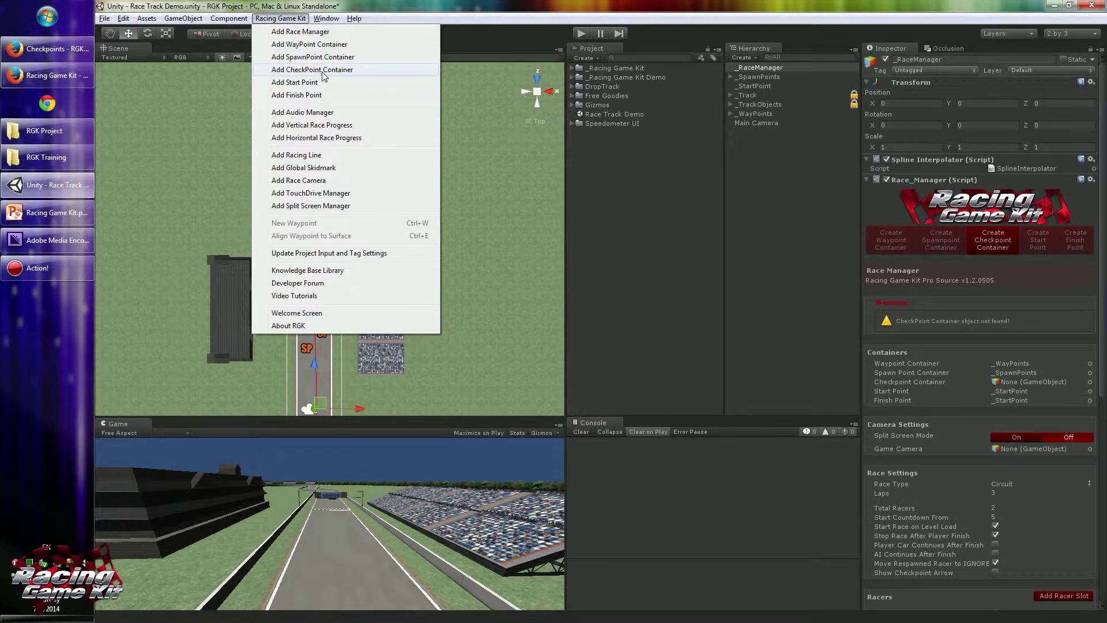
pyautogui.moveTo(939, 276)
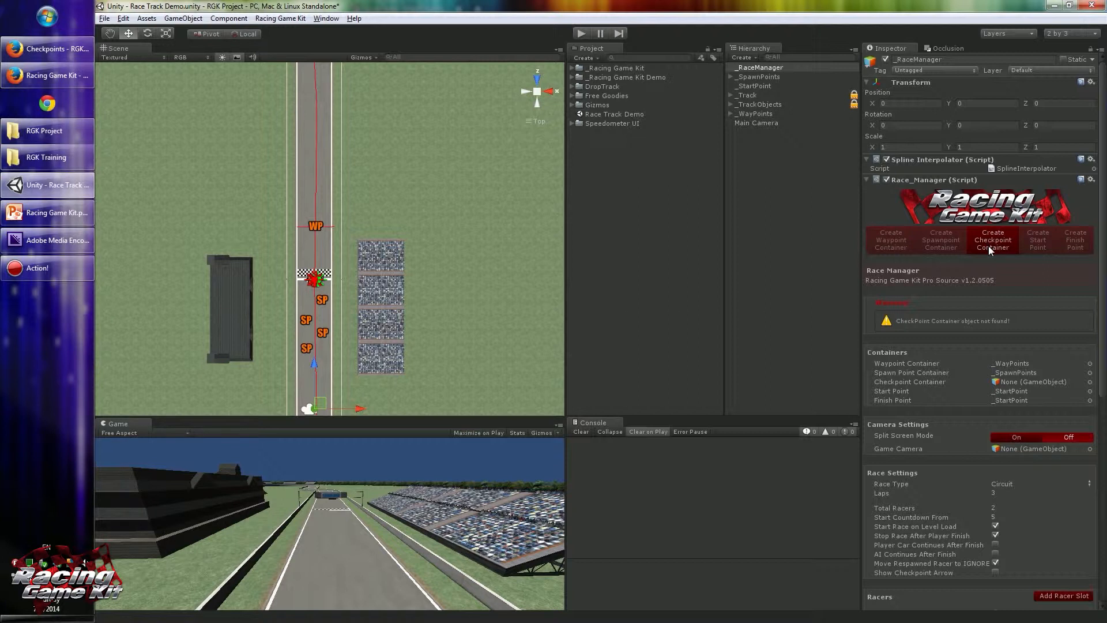
pyautogui.click(991, 240)
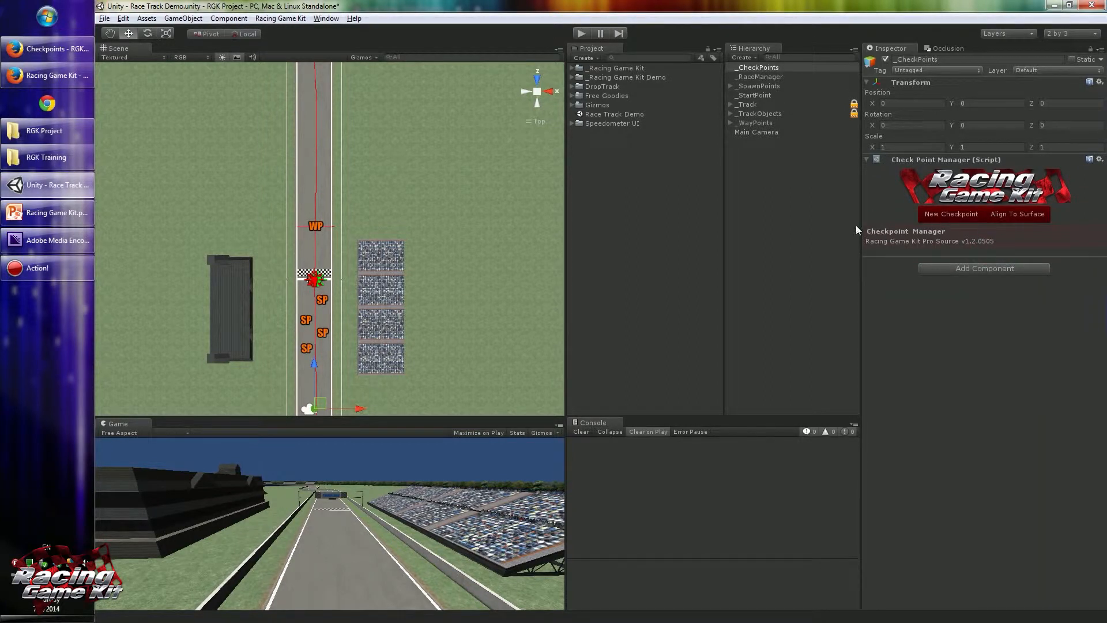
pyautogui.moveTo(473, 158)
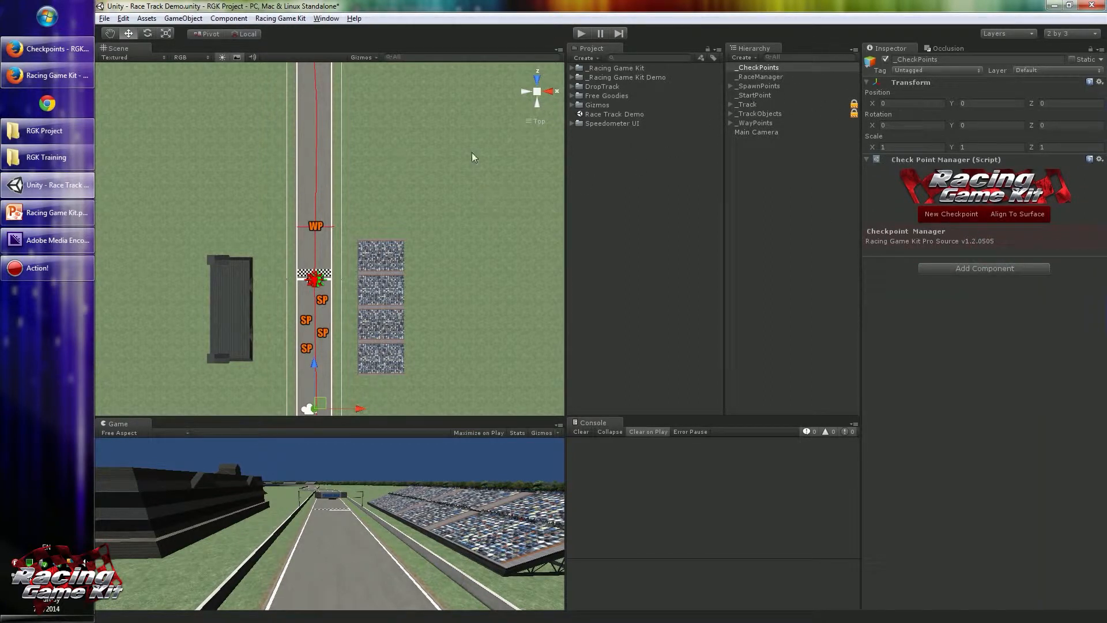
pyautogui.scroll(-3)
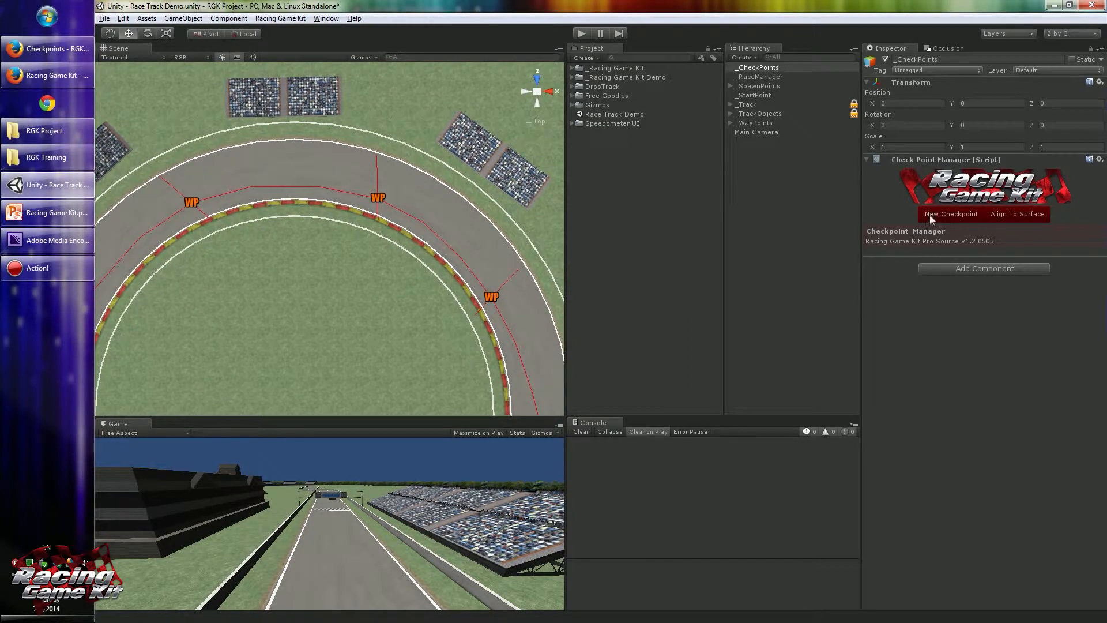
# Add checkpoint 01 to the container for placement on the top curve.
pyautogui.click(951, 214)
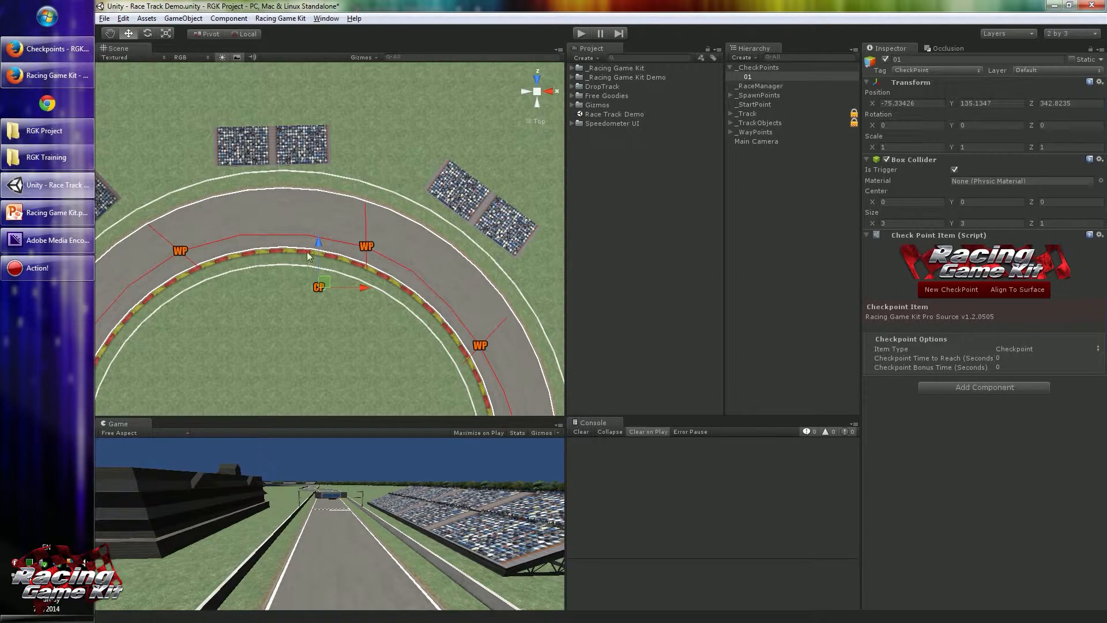
pyautogui.moveTo(316, 253)
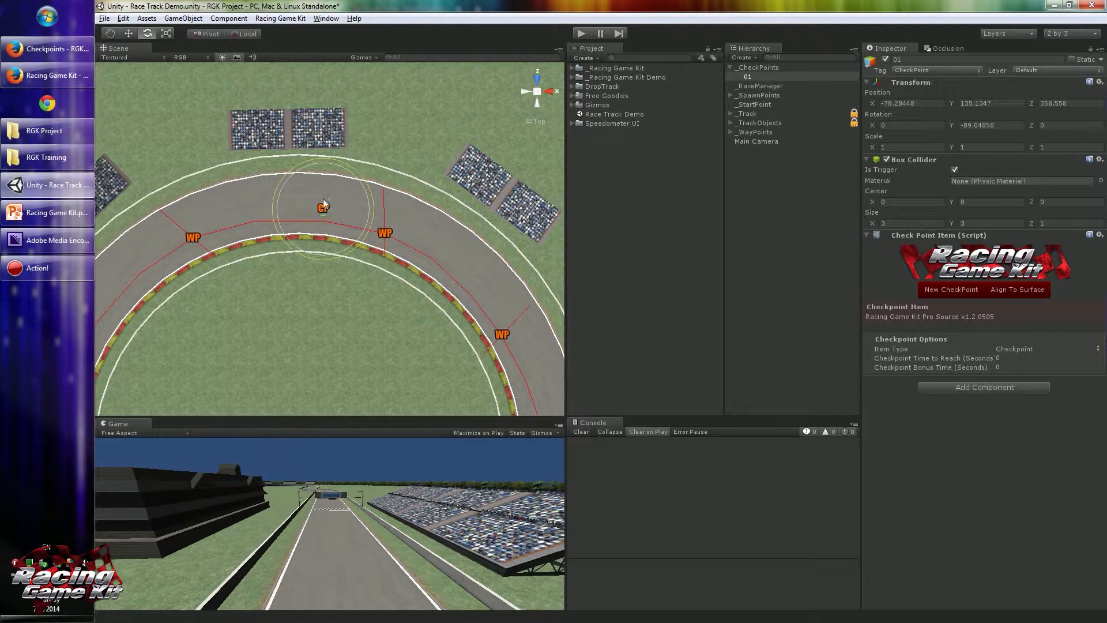
pyautogui.moveTo(688, 215)
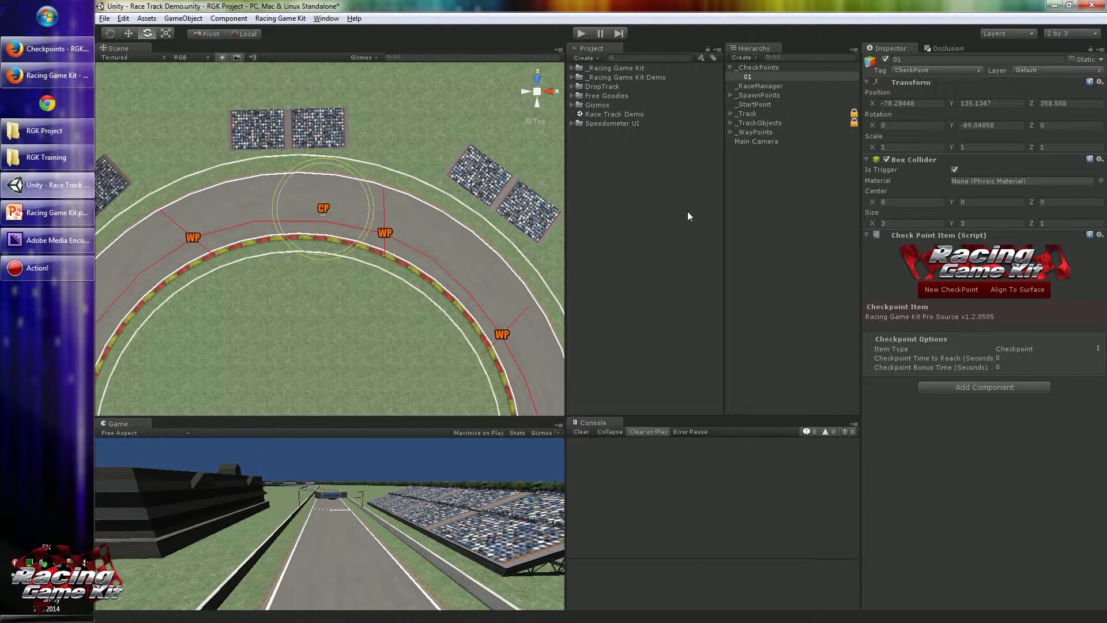
pyautogui.moveTo(935, 161)
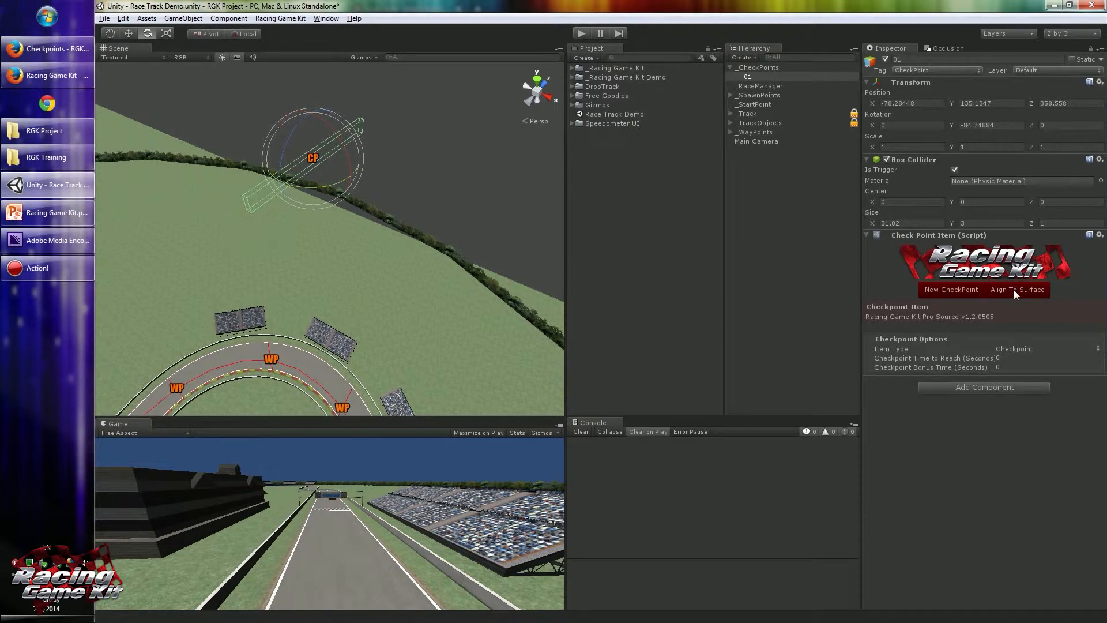
# Align checkpoint 01 down onto the track surface on the curve.
pyautogui.click(1017, 290)
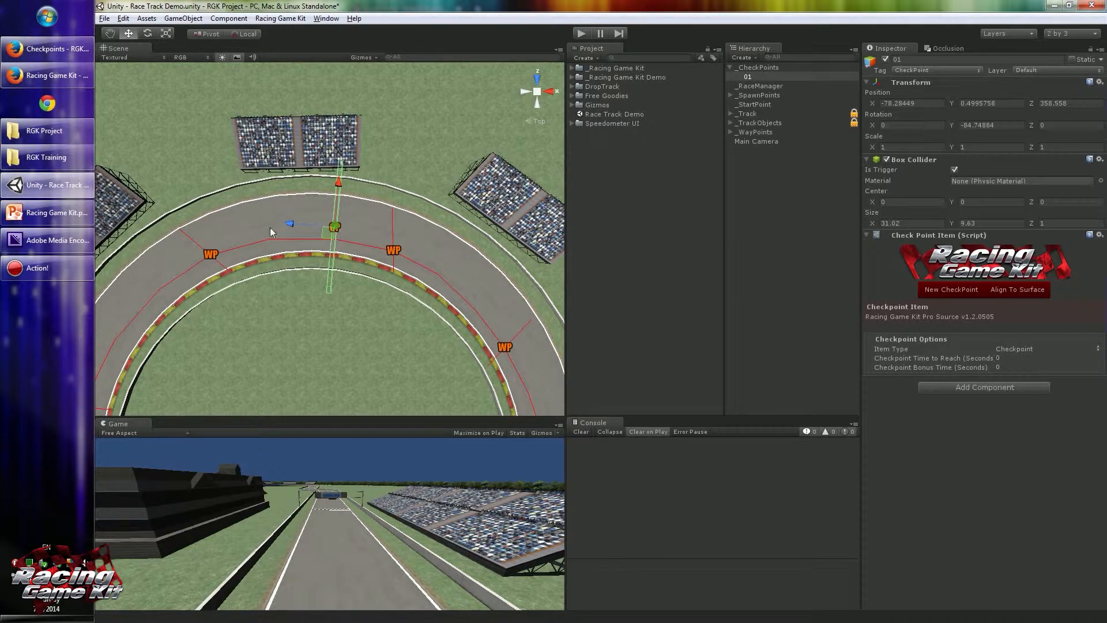
pyautogui.scroll(-3)
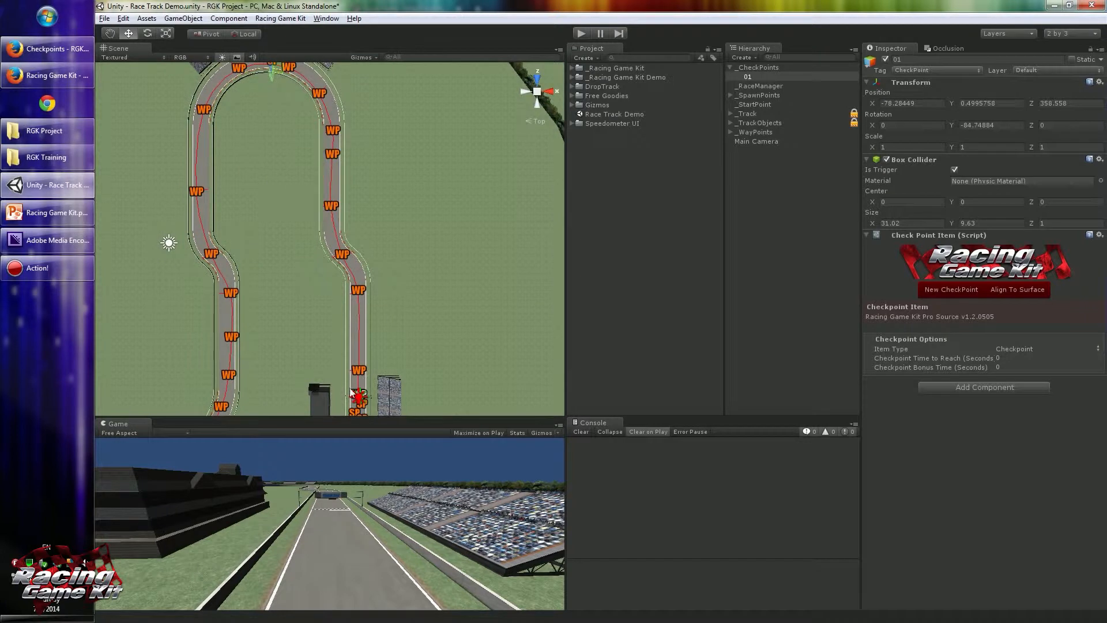
pyautogui.moveTo(288, 120)
pyautogui.write('30')
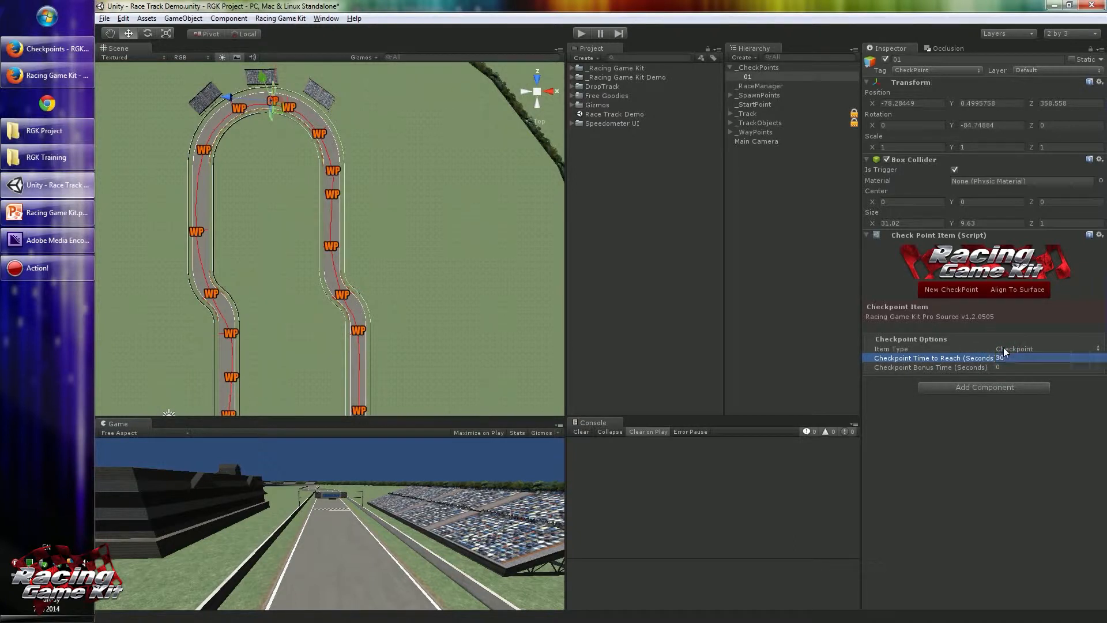
pyautogui.moveTo(505, 125)
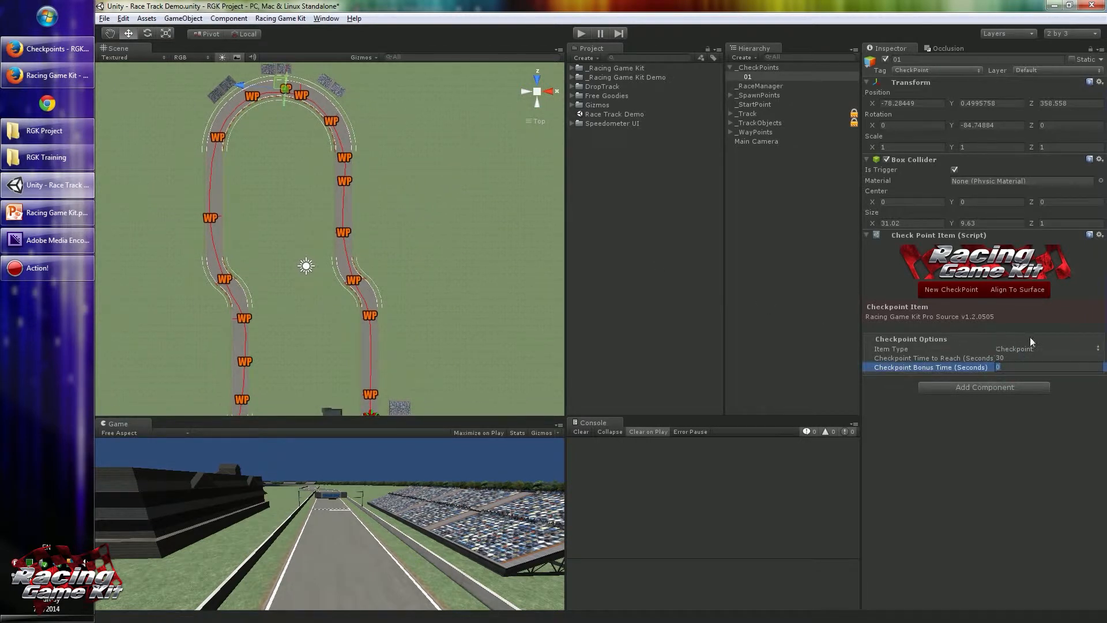
pyautogui.moveTo(1052, 339)
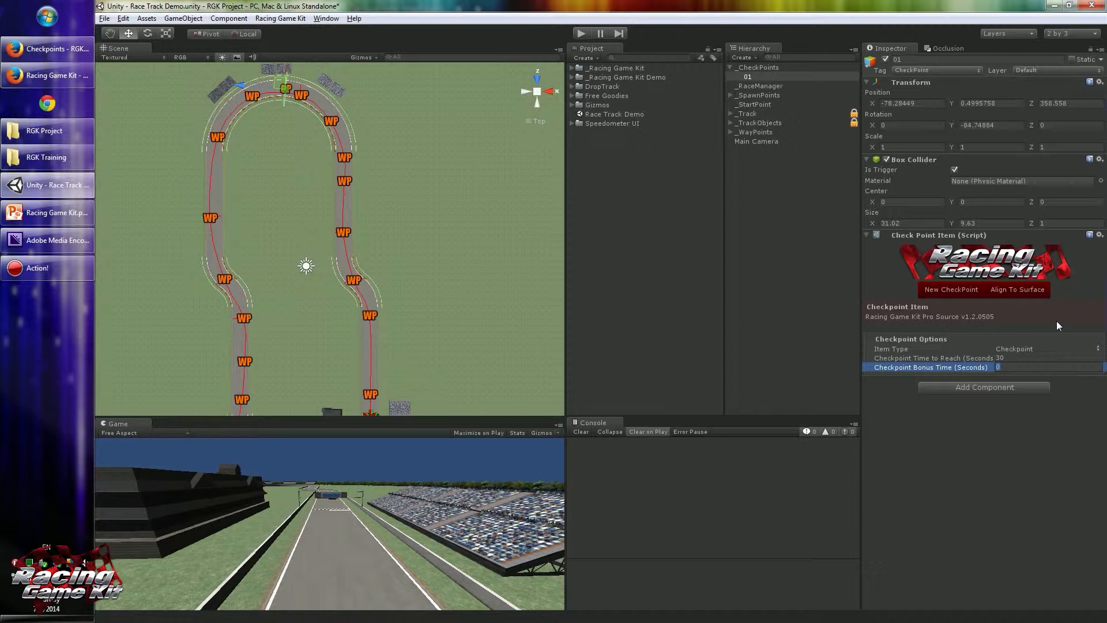
# Set checkpoint 01's bonus time to 25 seconds.
pyautogui.write('25')
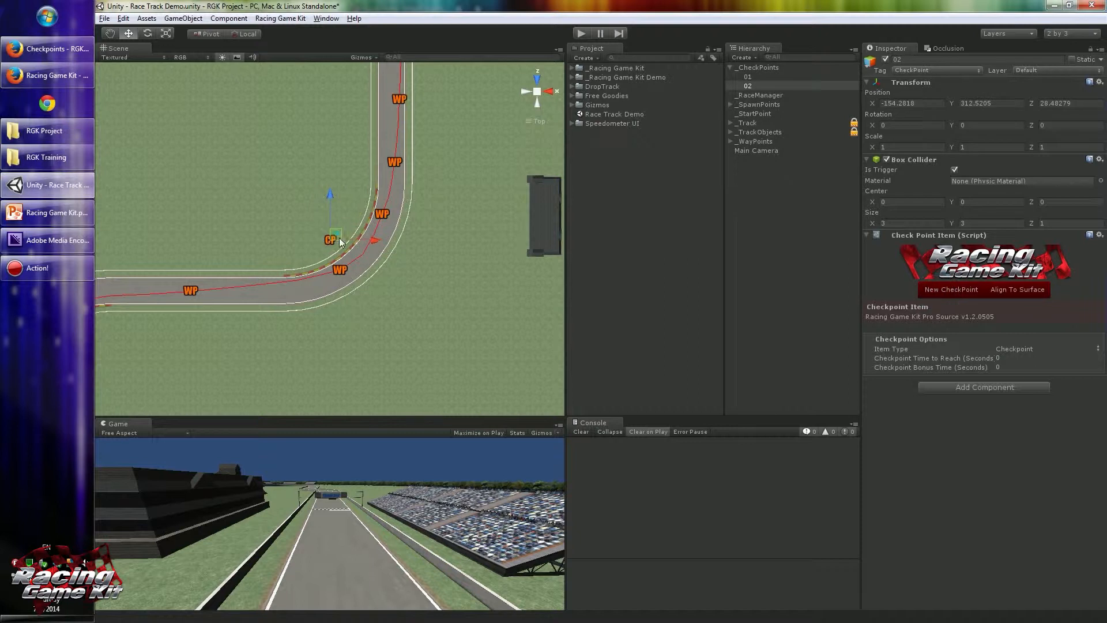
# Place checkpoint 02 on its corner, align it to the surface and widen its trigger box.
pyautogui.click(1017, 290)
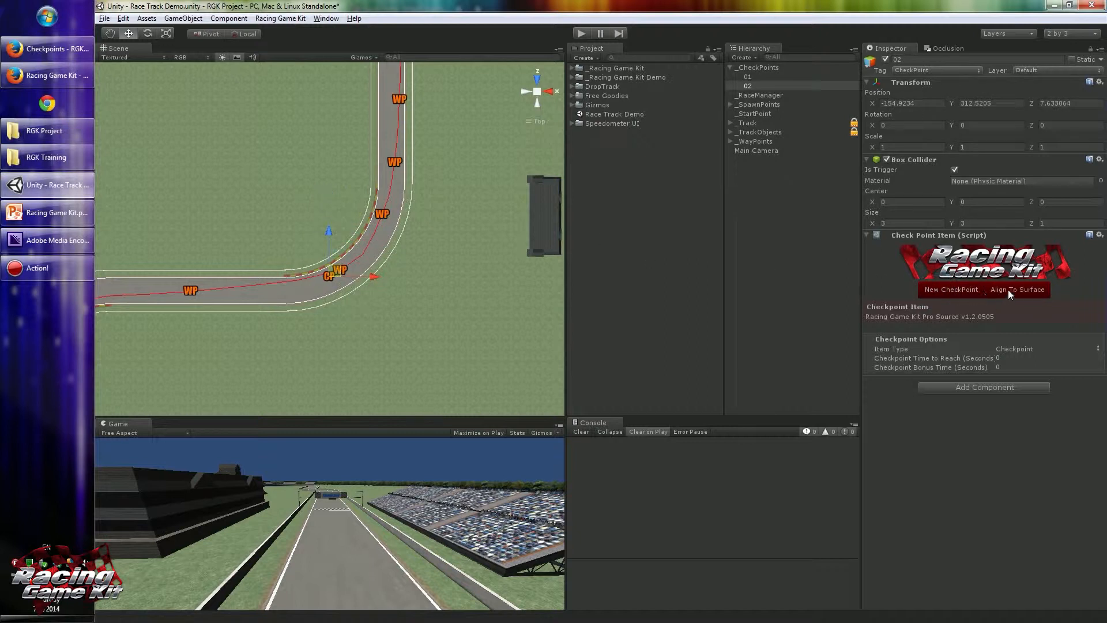
pyautogui.click(1017, 289)
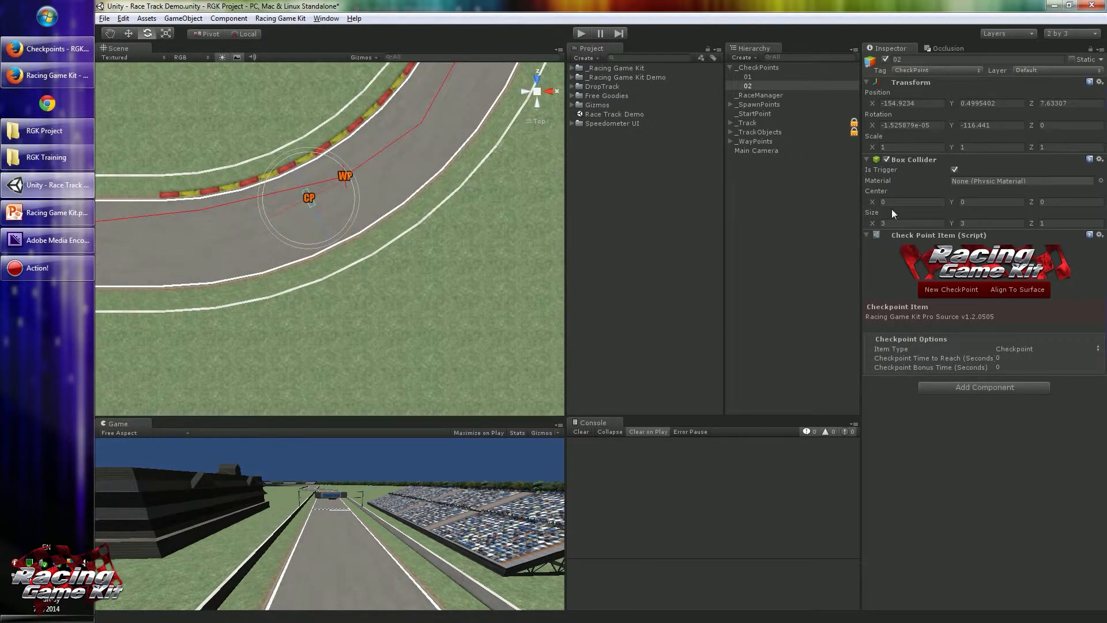
pyautogui.tripleClick(904, 222)
pyautogui.write('21.86')
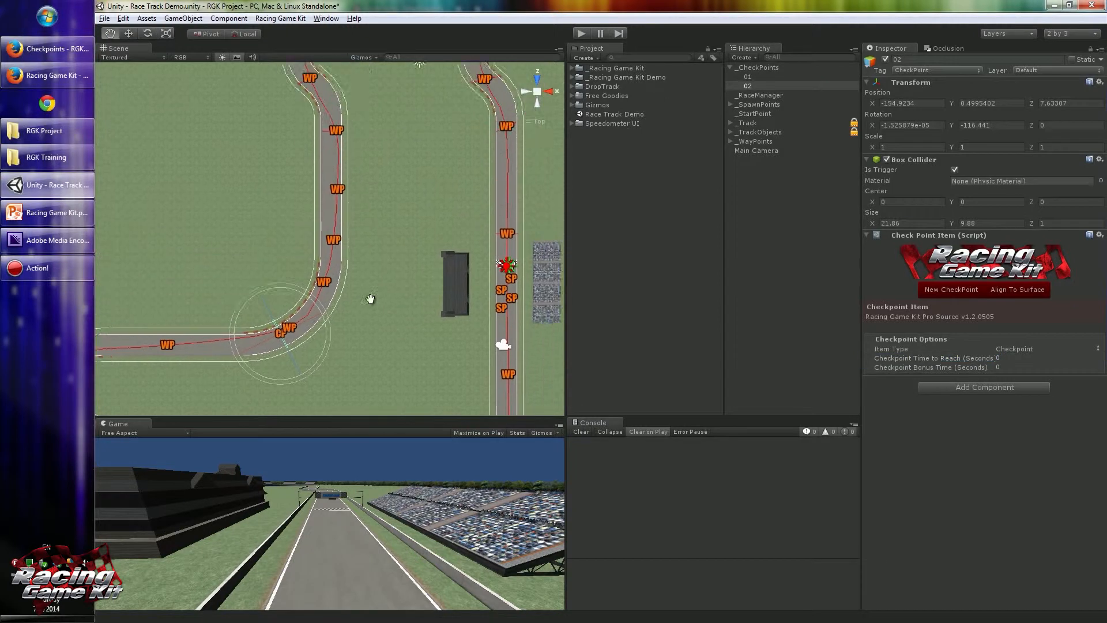
# Give checkpoint 02 a 15-second bonus time in Checkpoint Options.
pyautogui.scroll(-3)
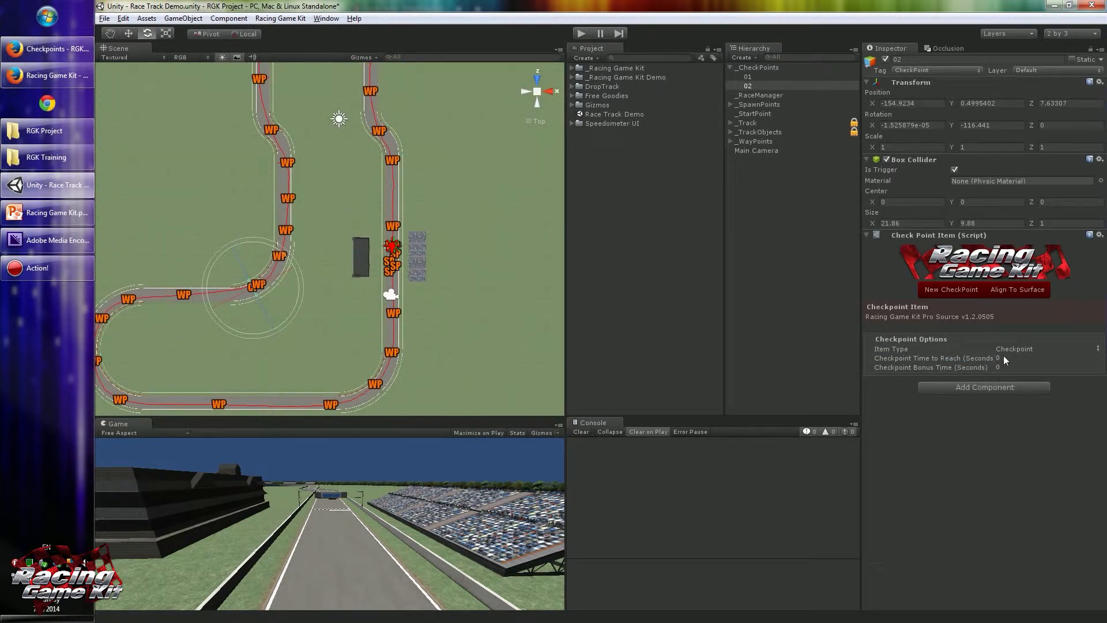
pyautogui.click(997, 366)
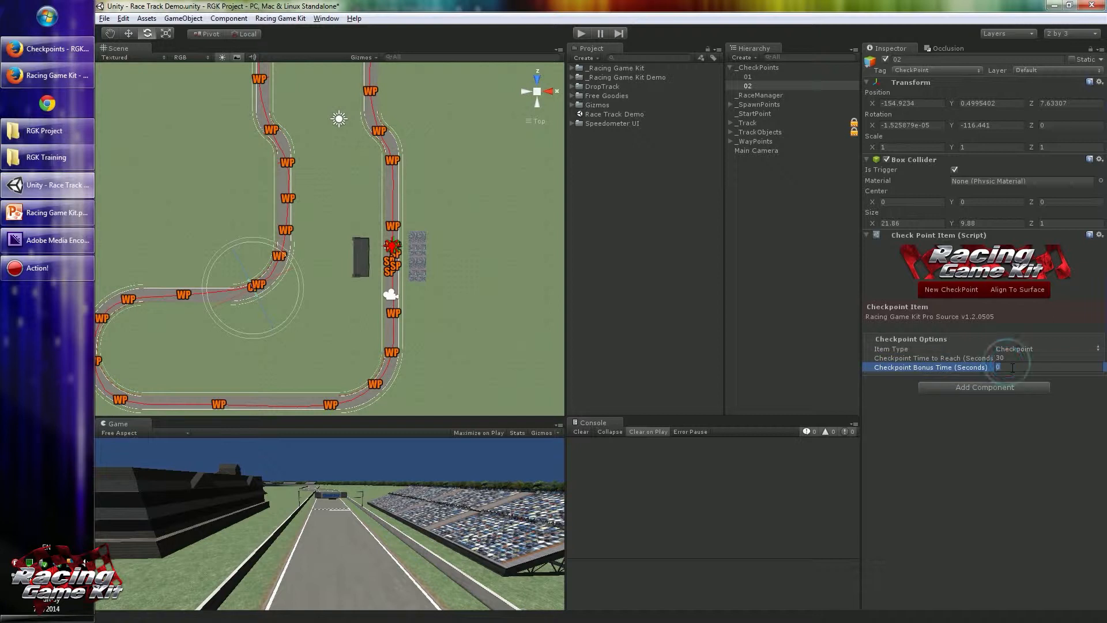
pyautogui.write('15')
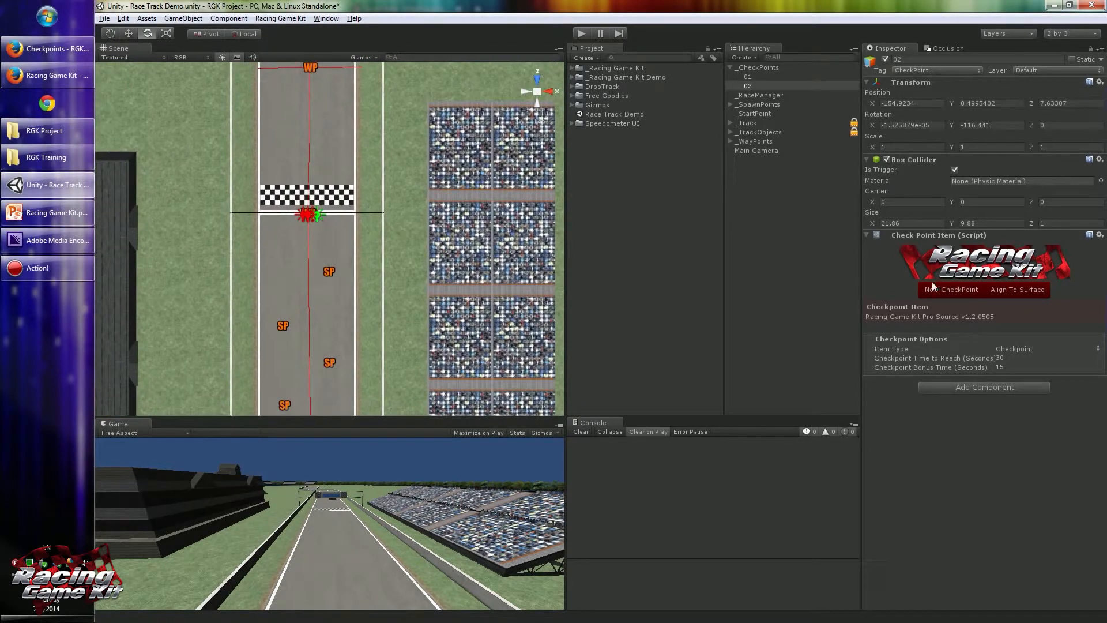
# Add checkpoint 03, align it to the surface and move it onto the start/finish line.
pyautogui.click(951, 290)
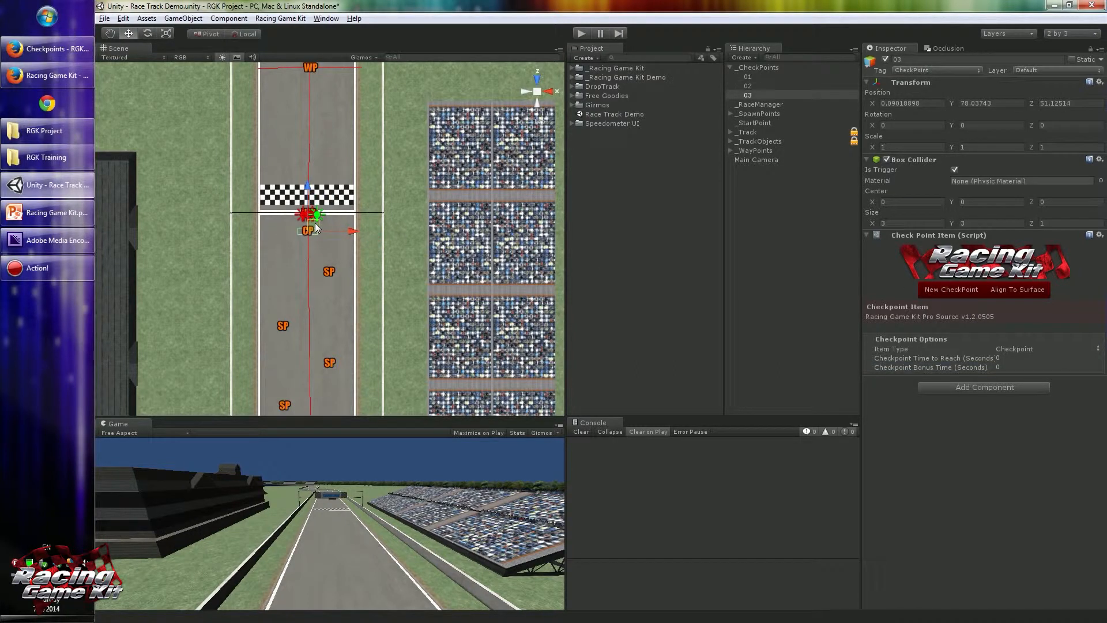
pyautogui.click(1017, 289)
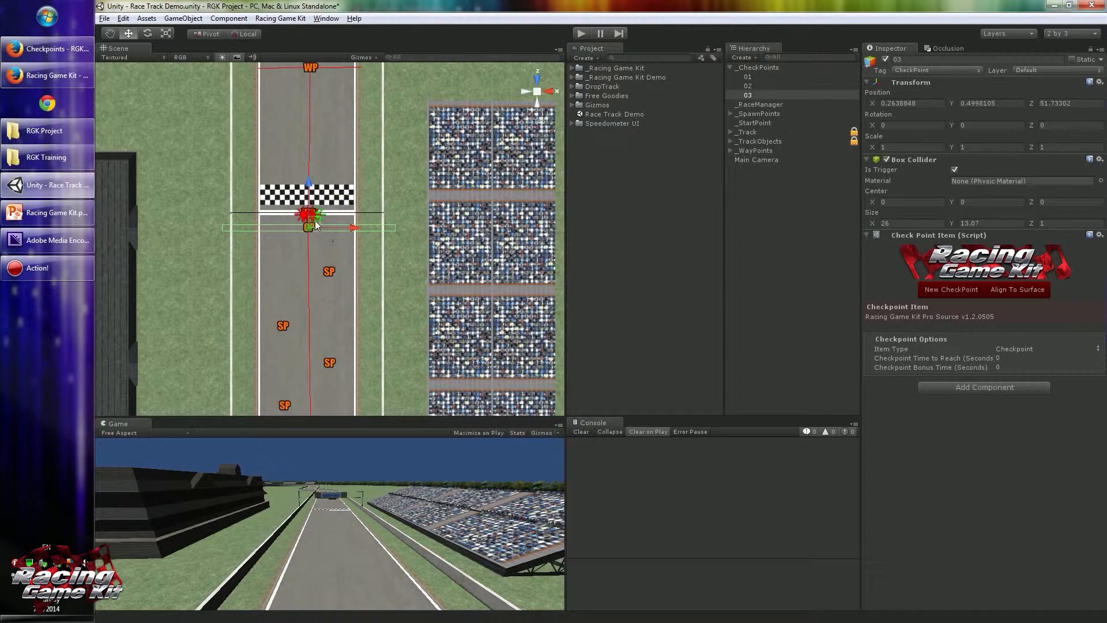
pyautogui.moveTo(311, 219); pyautogui.dragTo(310, 215)
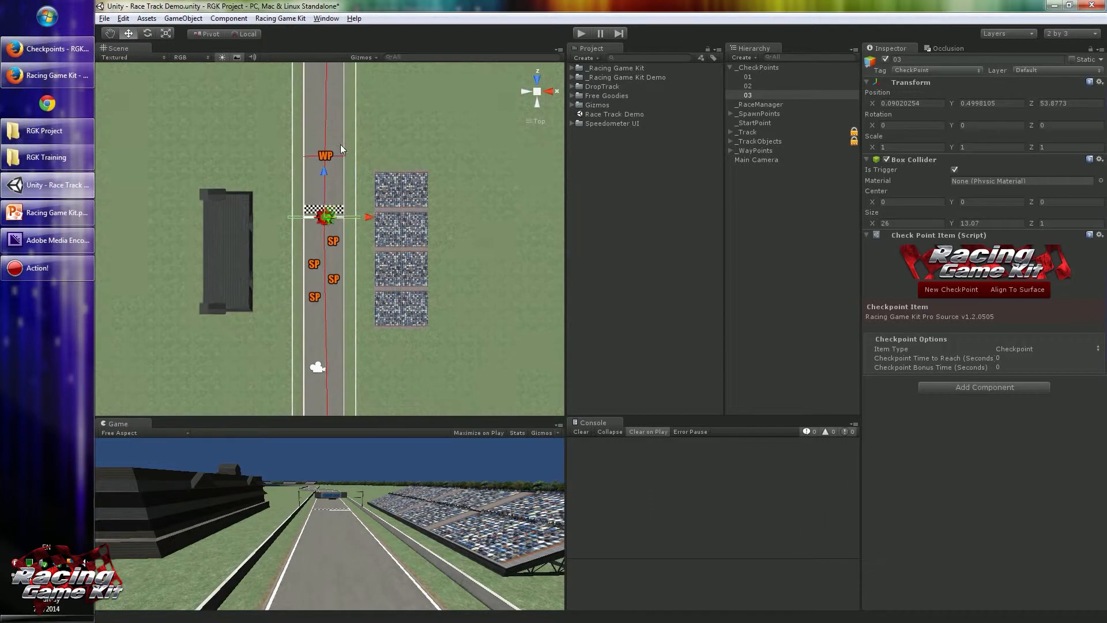
pyautogui.scroll(-3)
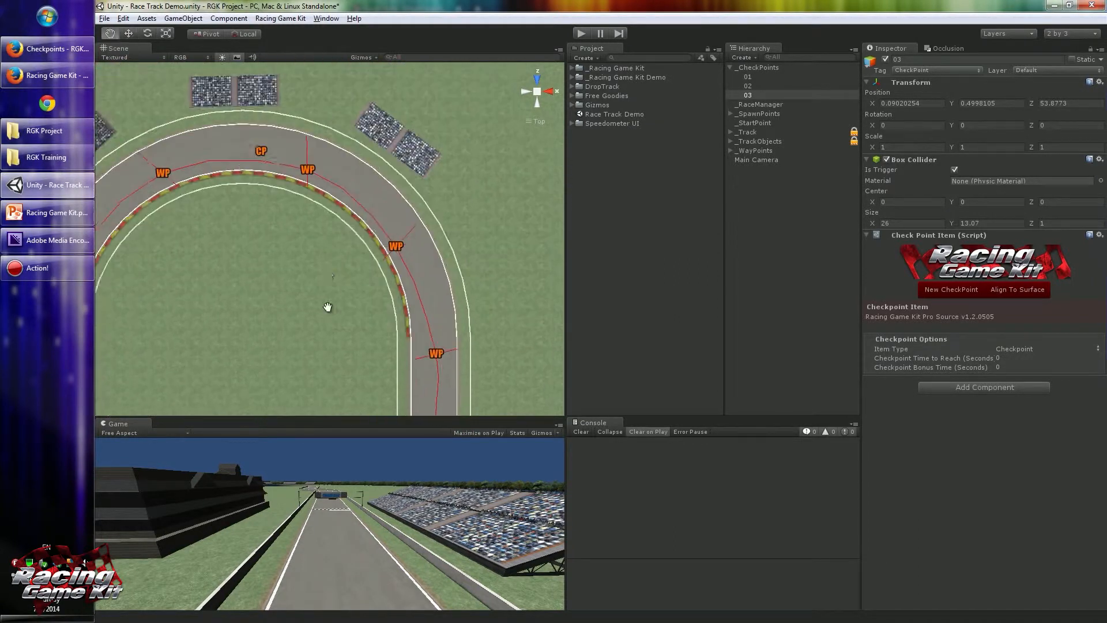
# Select checkpoint 01 and change its Item Type to Sector.
pyautogui.click(747, 76)
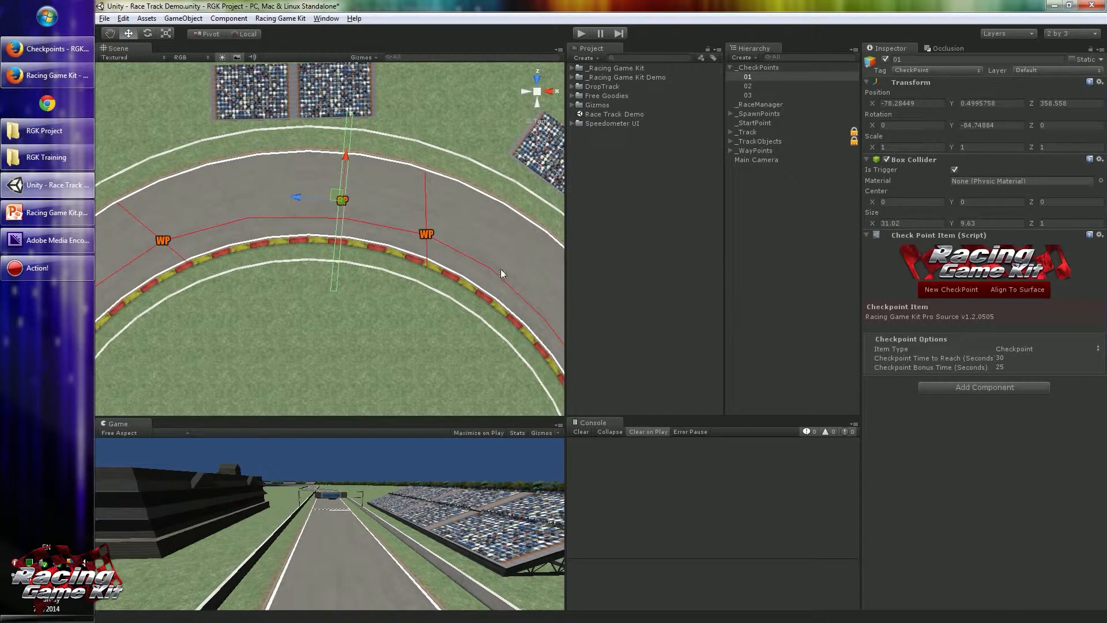
pyautogui.moveTo(424, 210)
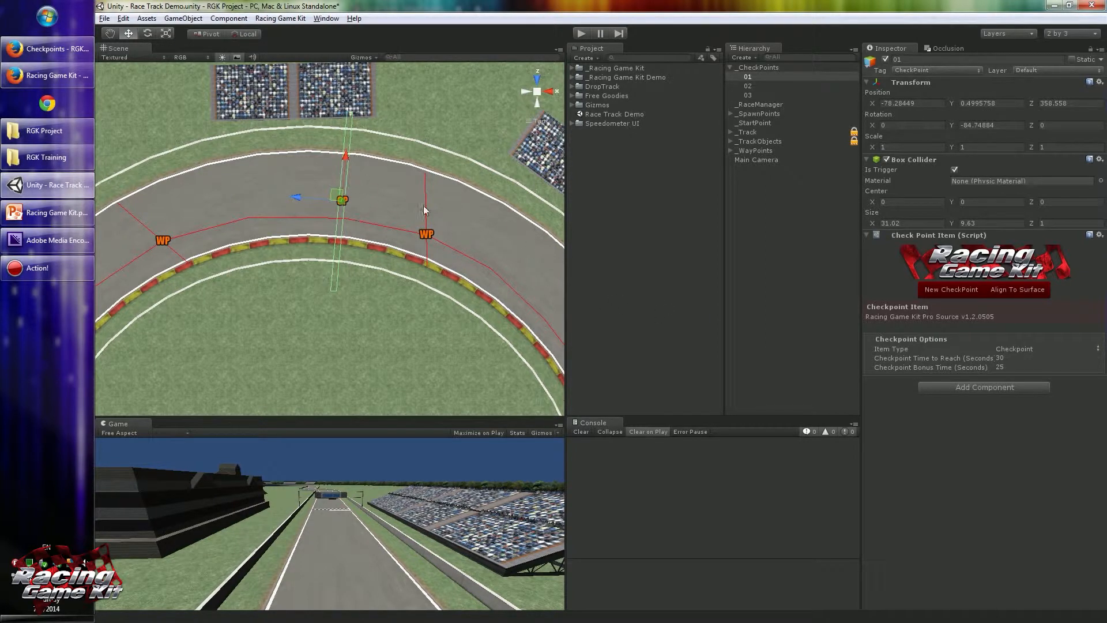
pyautogui.moveTo(742, 299)
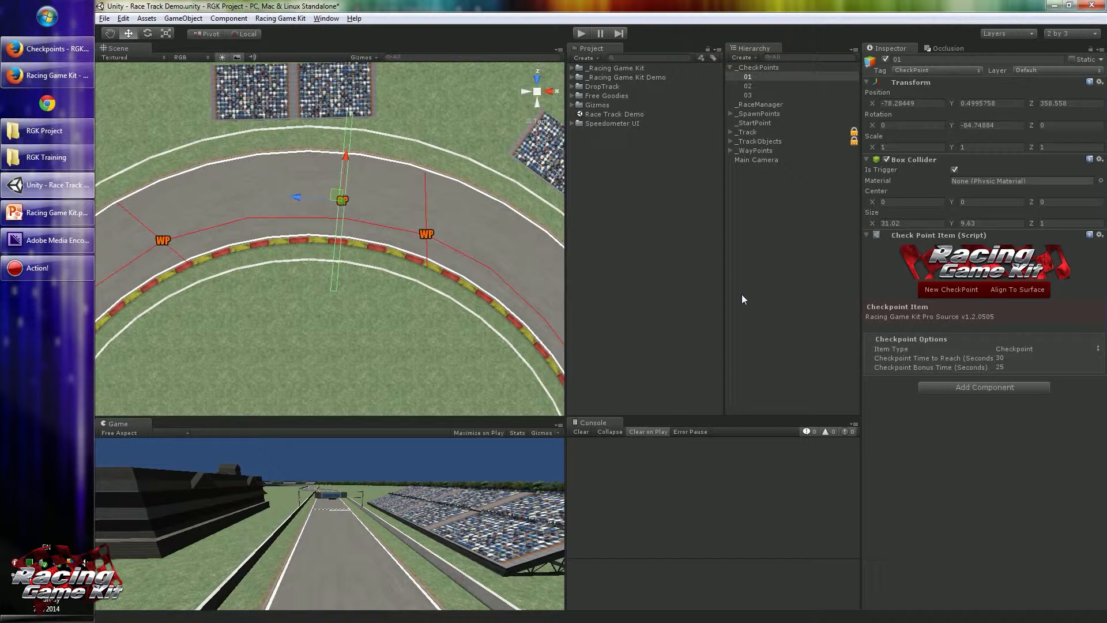
pyautogui.moveTo(851, 306)
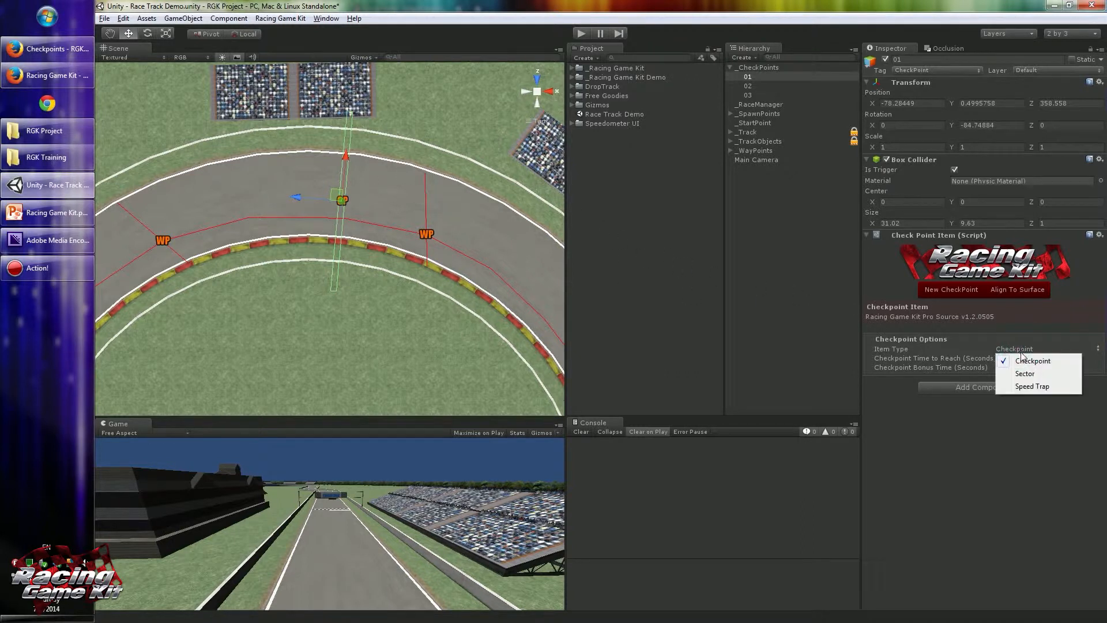
pyautogui.moveTo(1050, 377)
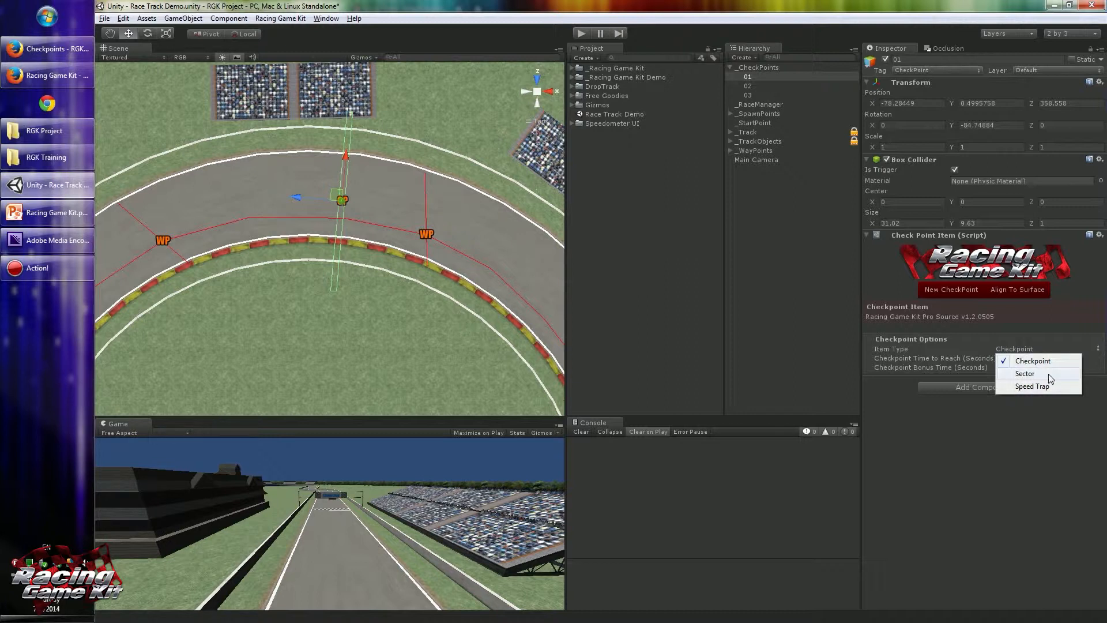
pyautogui.click(1023, 373)
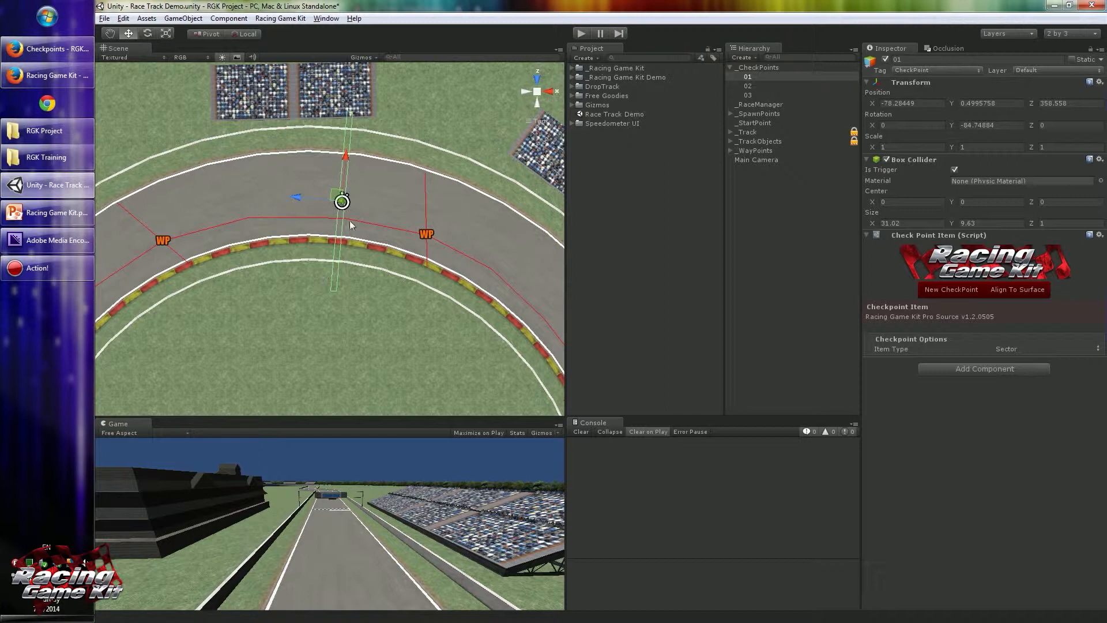
pyautogui.moveTo(323, 203)
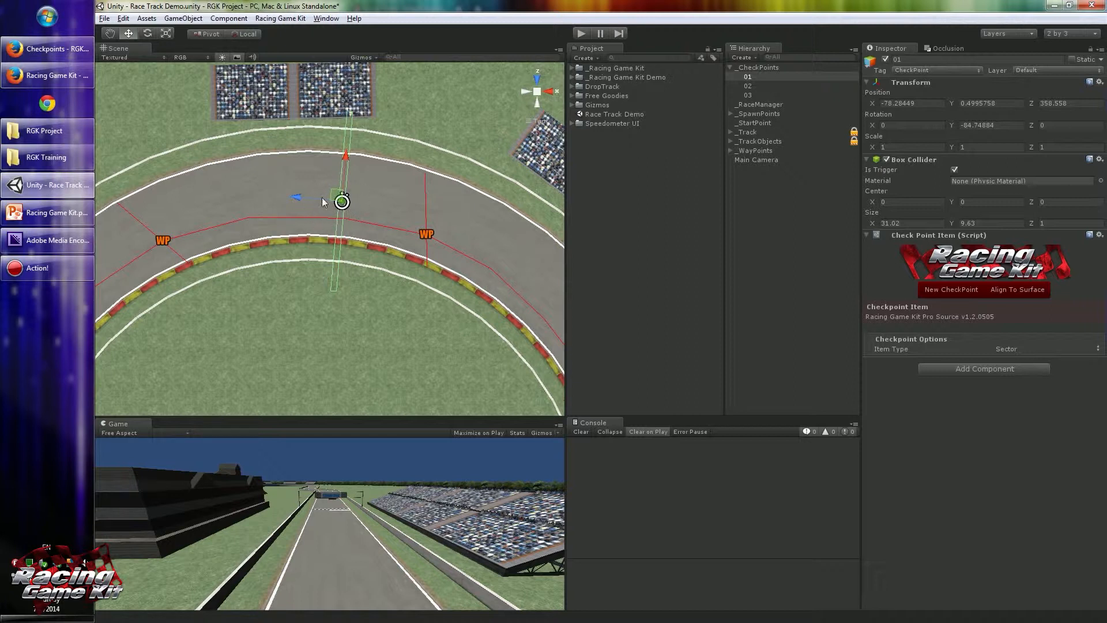
pyautogui.moveTo(363, 200)
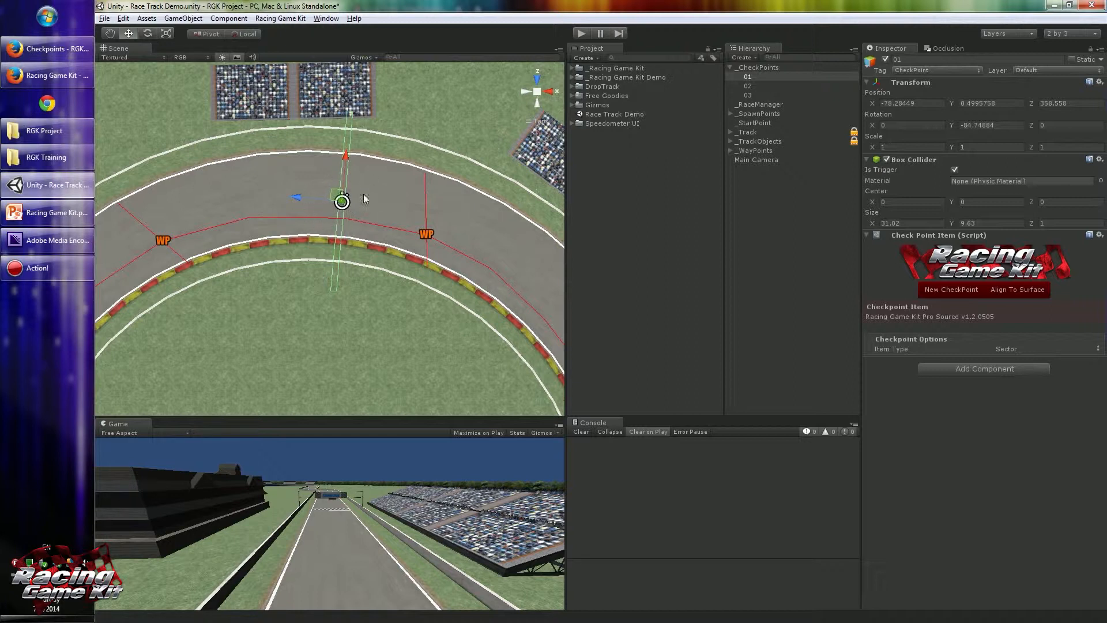
pyautogui.moveTo(452, 17)
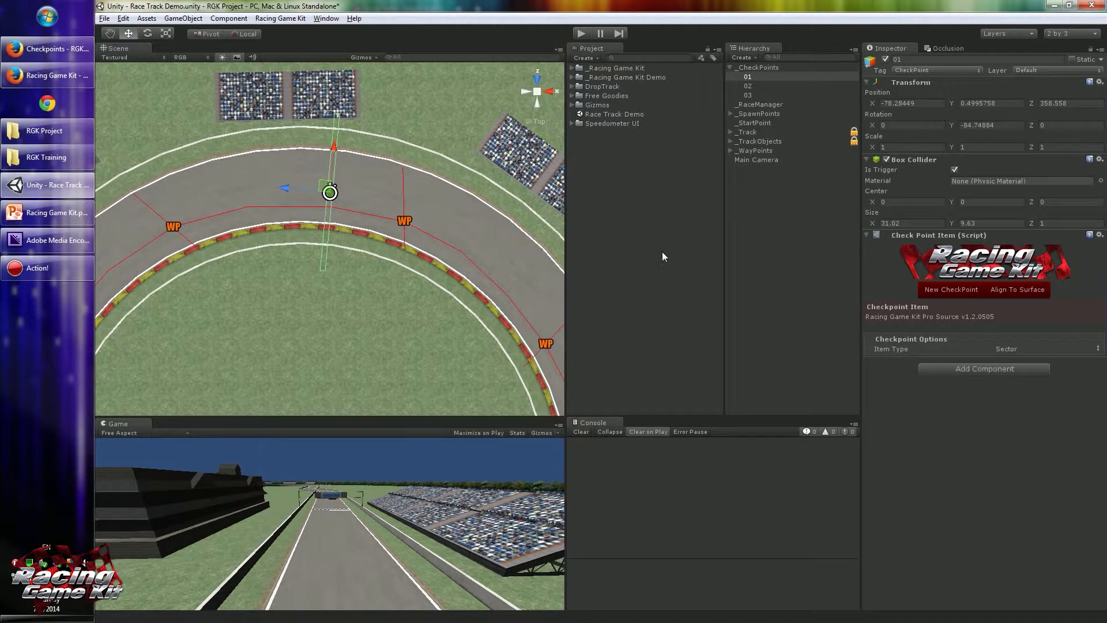
pyautogui.moveTo(315, 190)
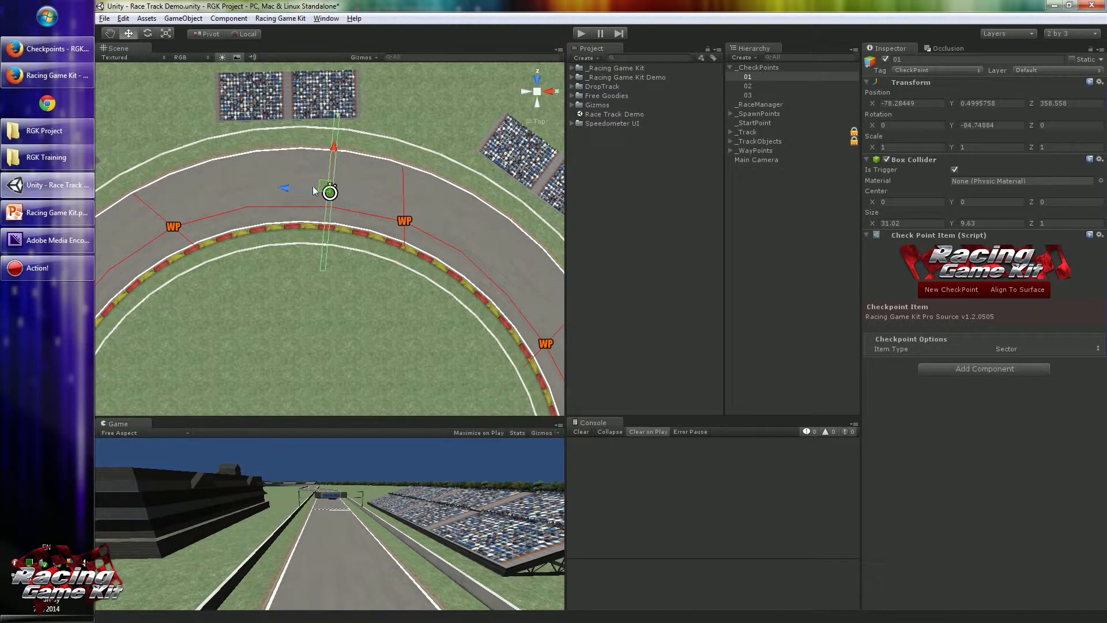
pyautogui.moveTo(1035, 349)
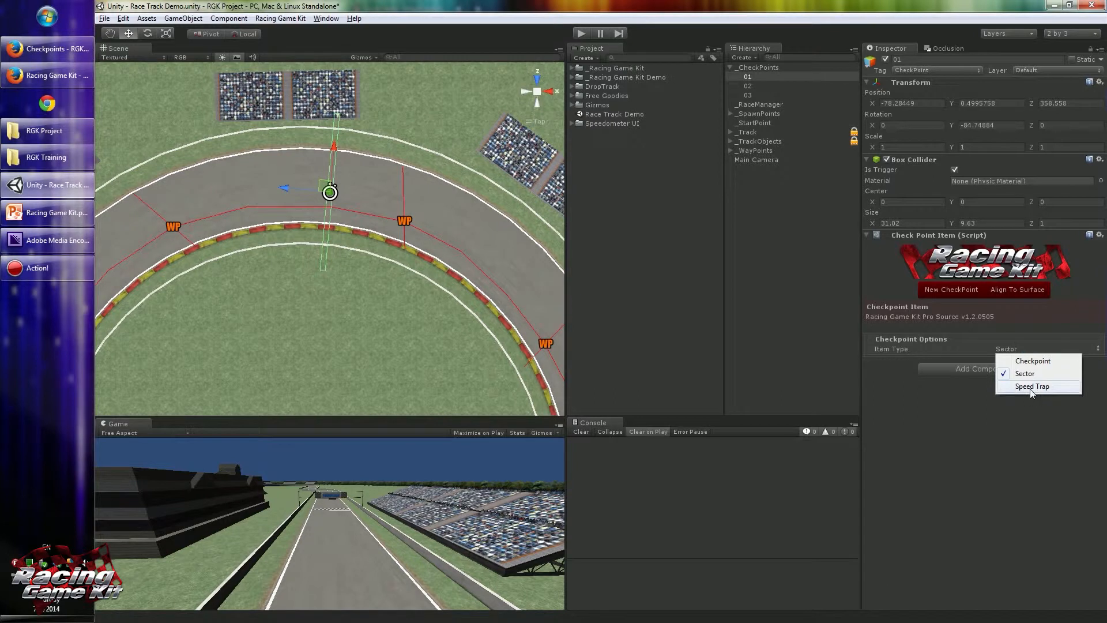
pyautogui.moveTo(1018, 397)
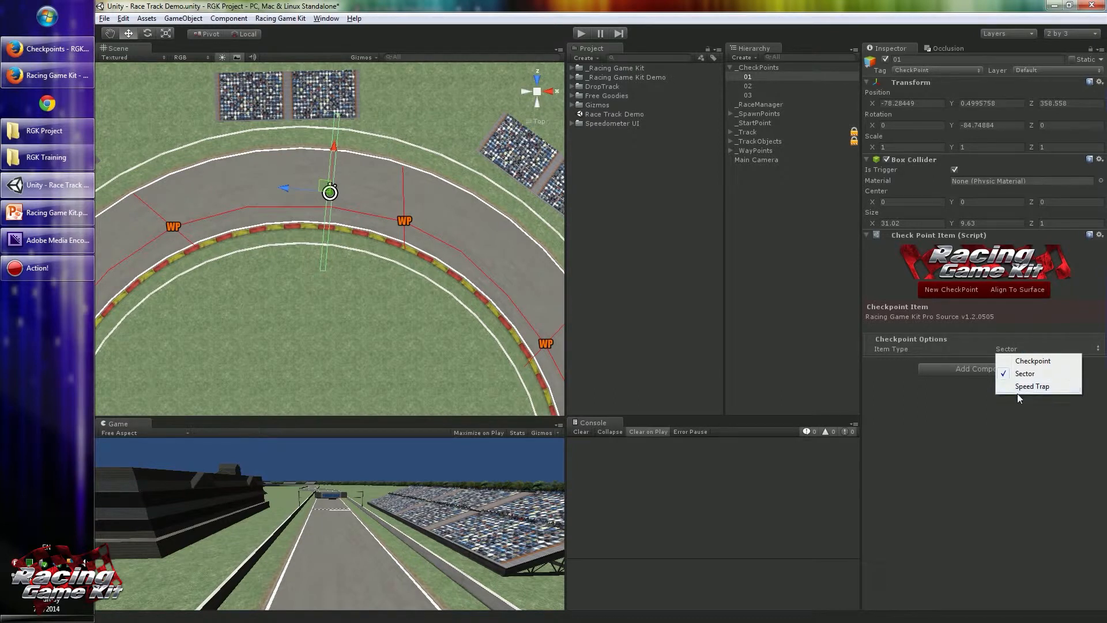
# Try Speed Trap, then set checkpoint 01 back to Checkpoint with 30 s reach and 25 s bonus.
pyautogui.click(1032, 386)
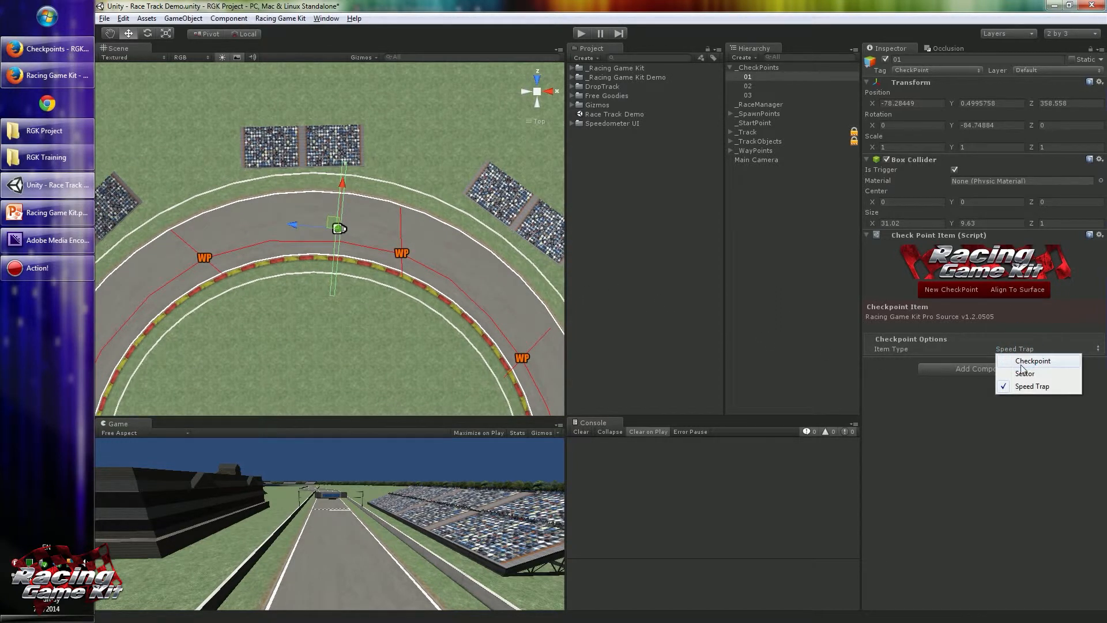
pyautogui.click(1032, 361)
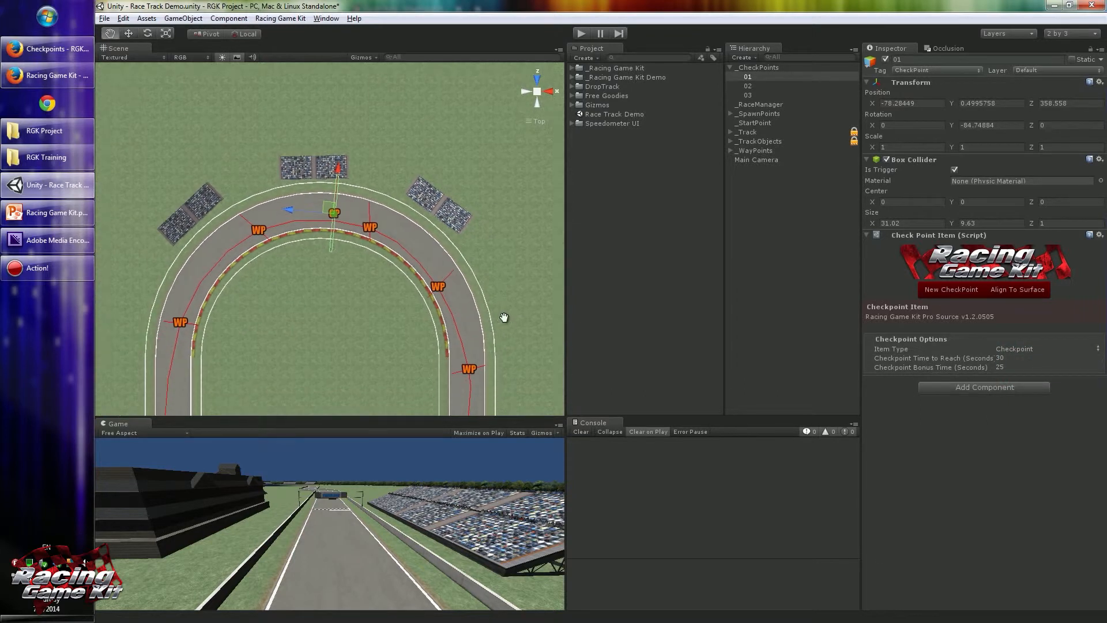